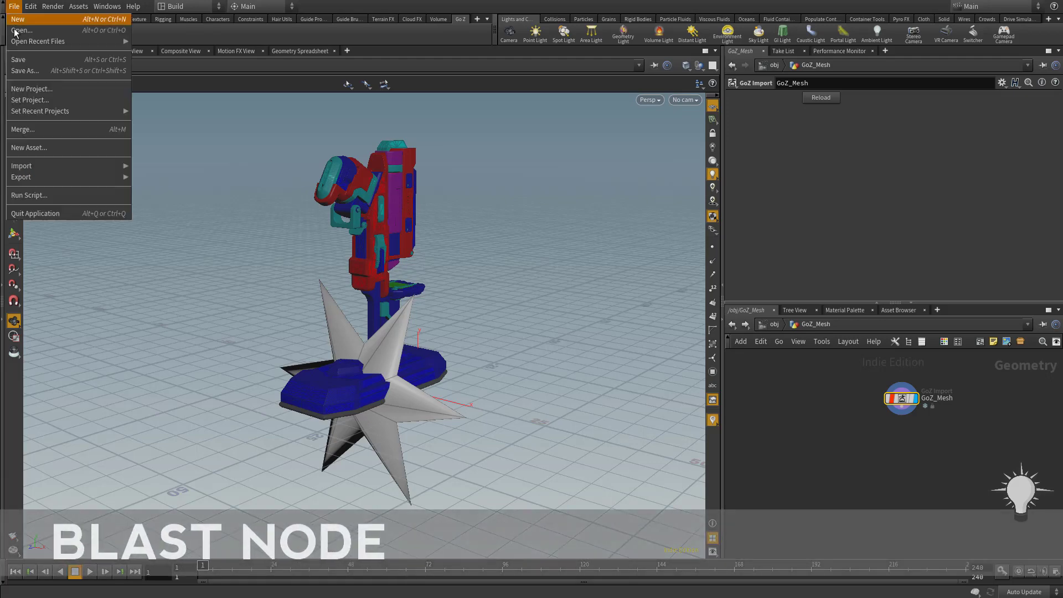
Save the scene as HoudiniScope001 in E:/Houdini/HardSurfaceTestAssets
left_click(24, 70)
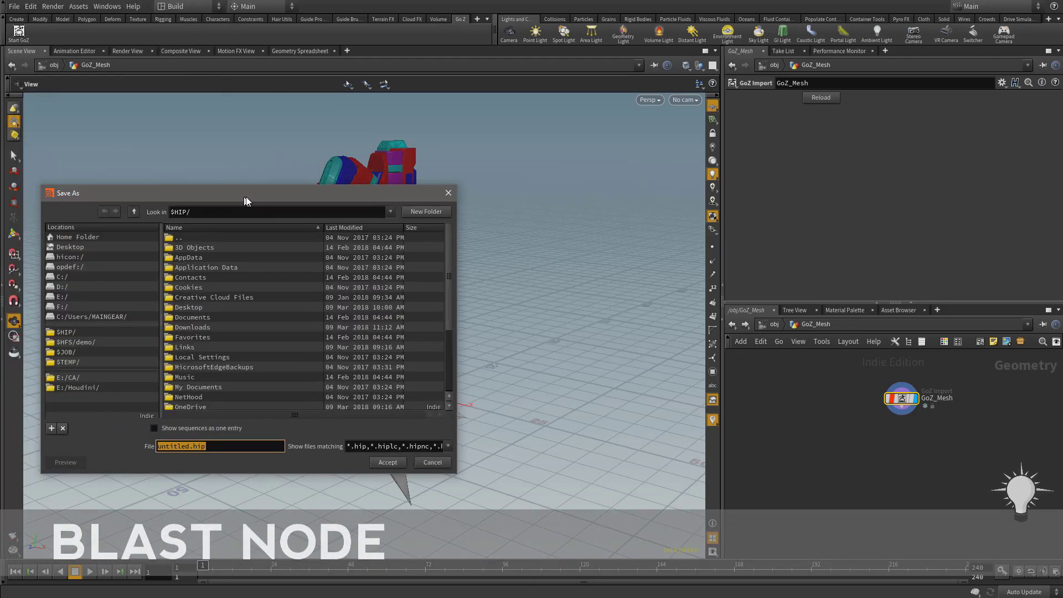
left_click(79, 387)
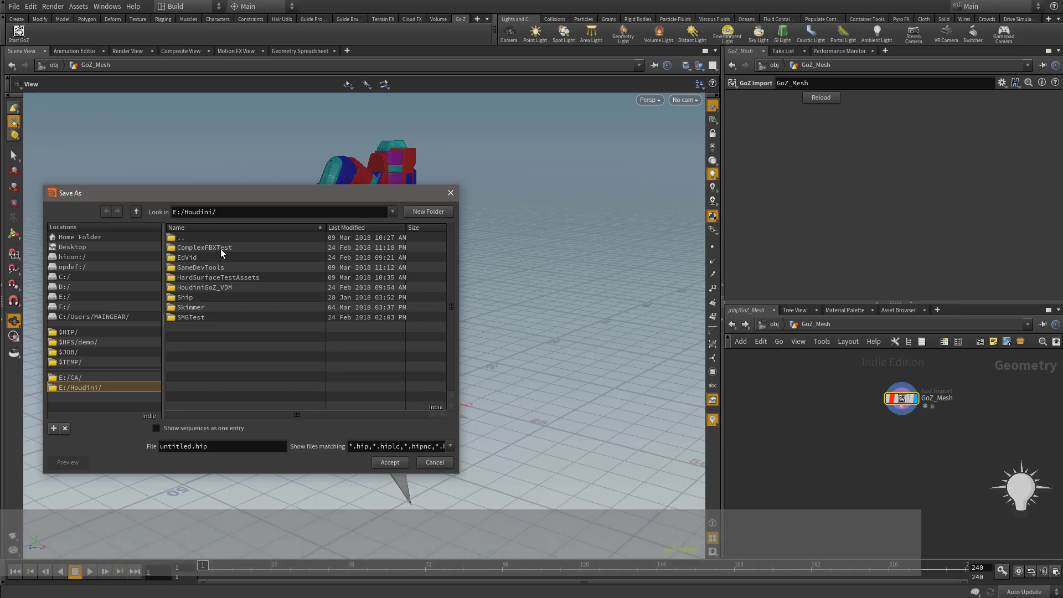
double_click(218, 277)
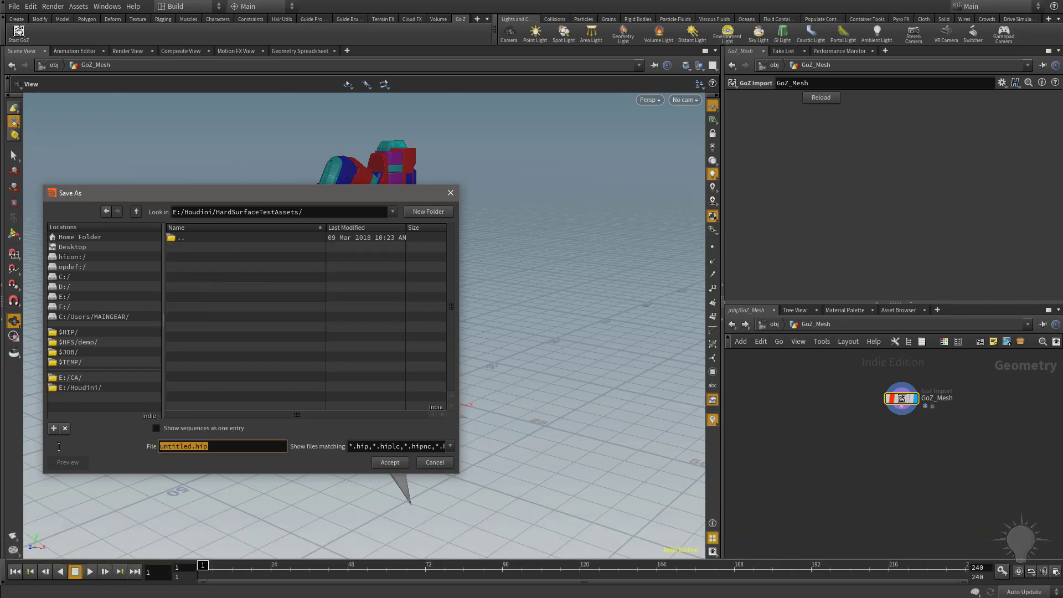
mouse_move(60, 454)
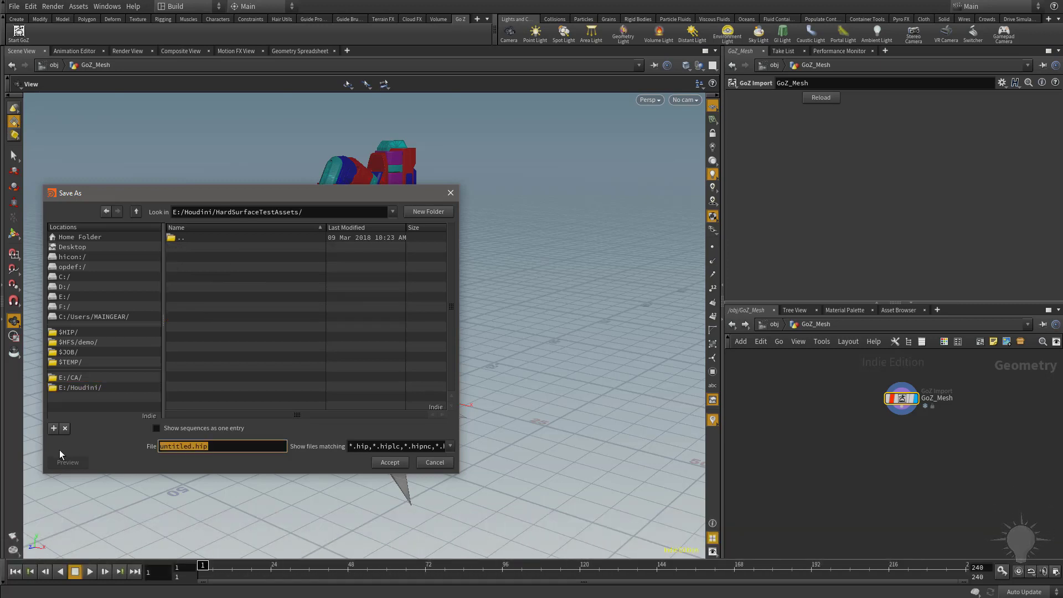
type("HoudiniScope")
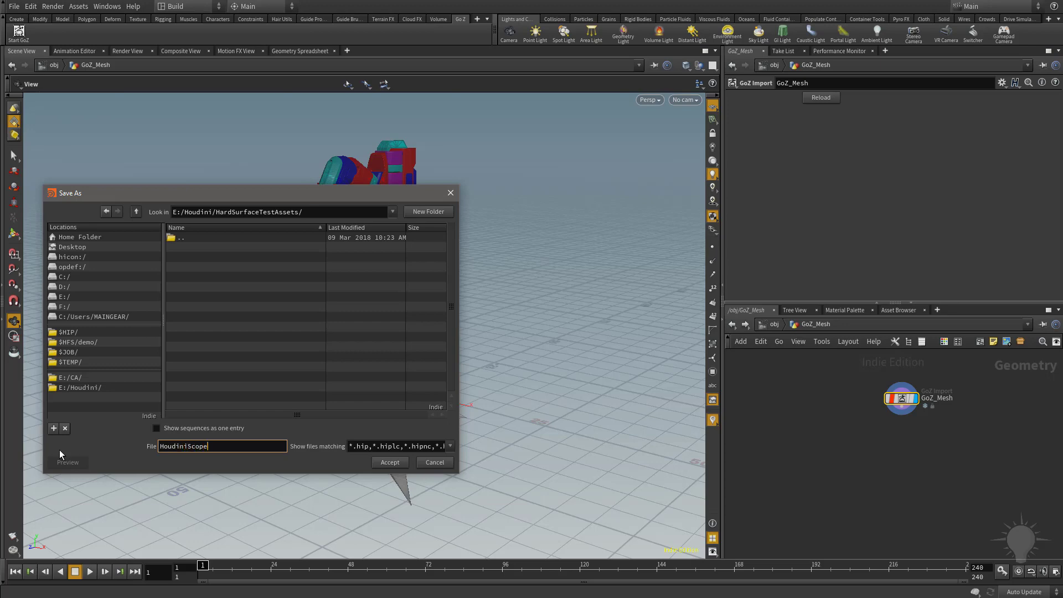
type("001")
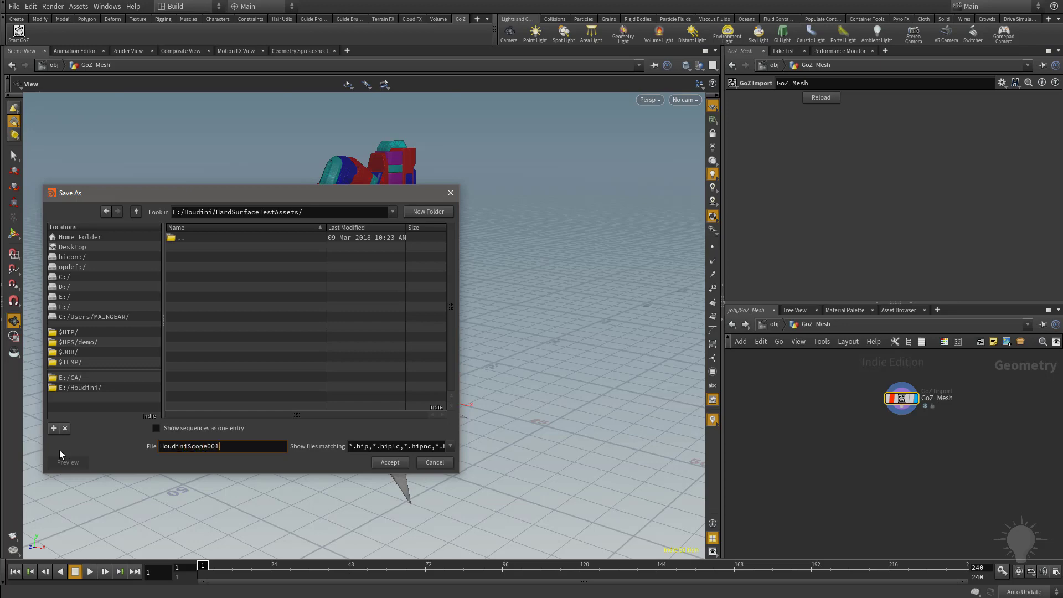
left_click(389, 462)
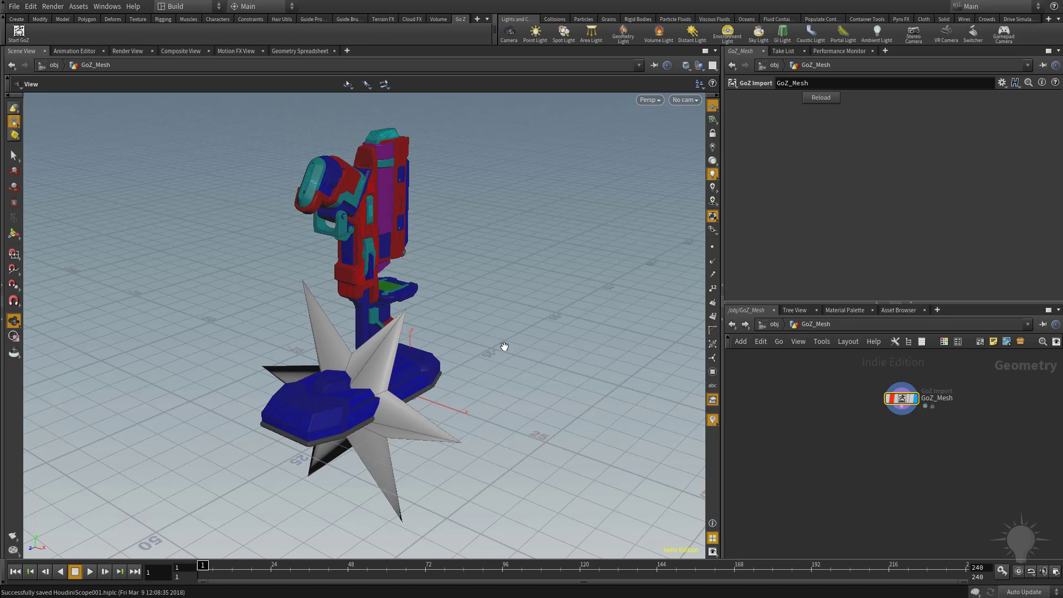
mouse_move(380, 287)
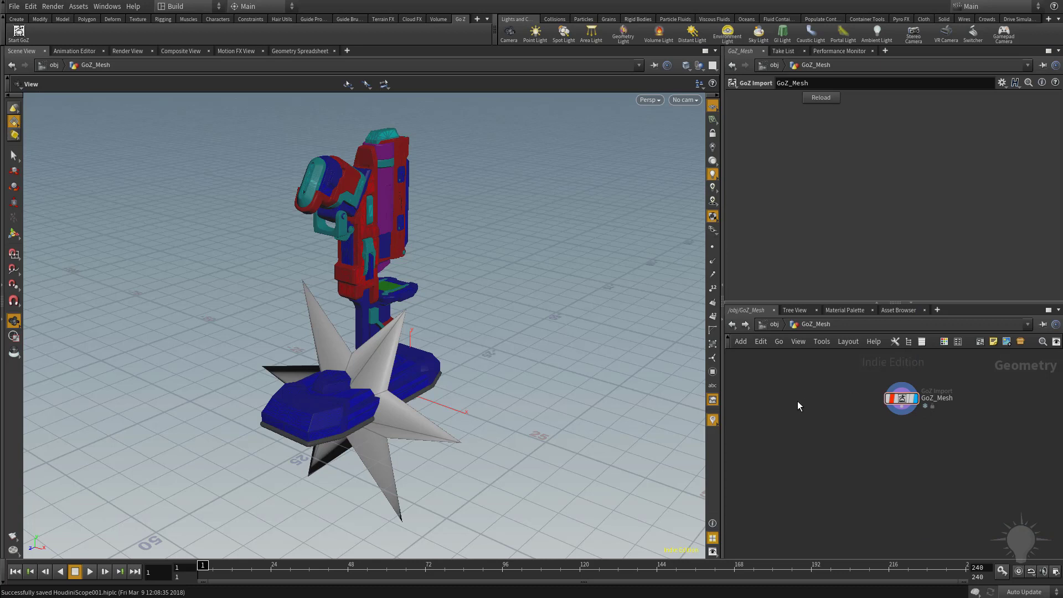
mouse_move(22, 165)
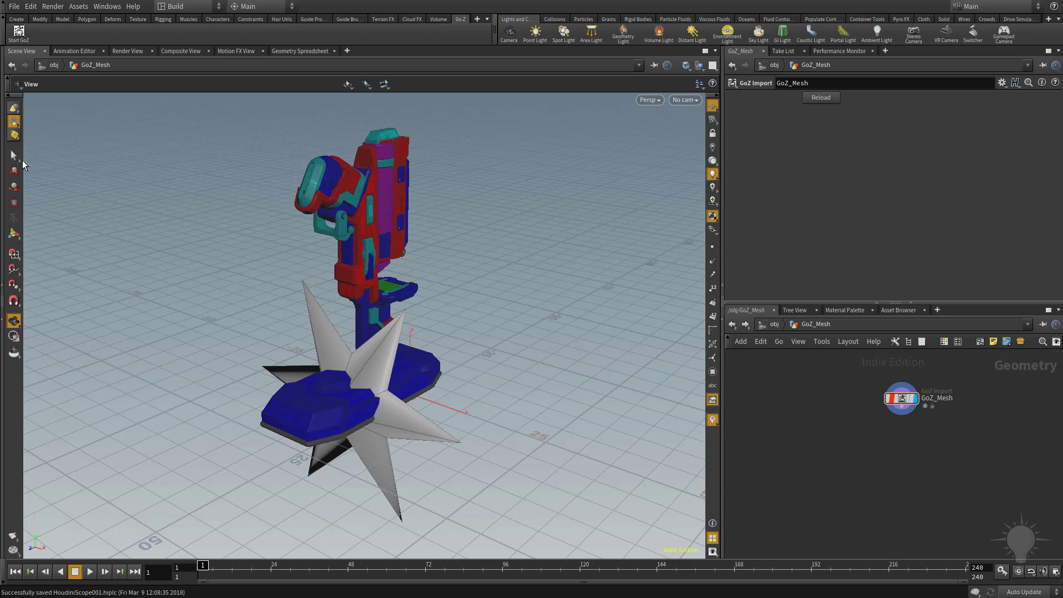
left_click(12, 155)
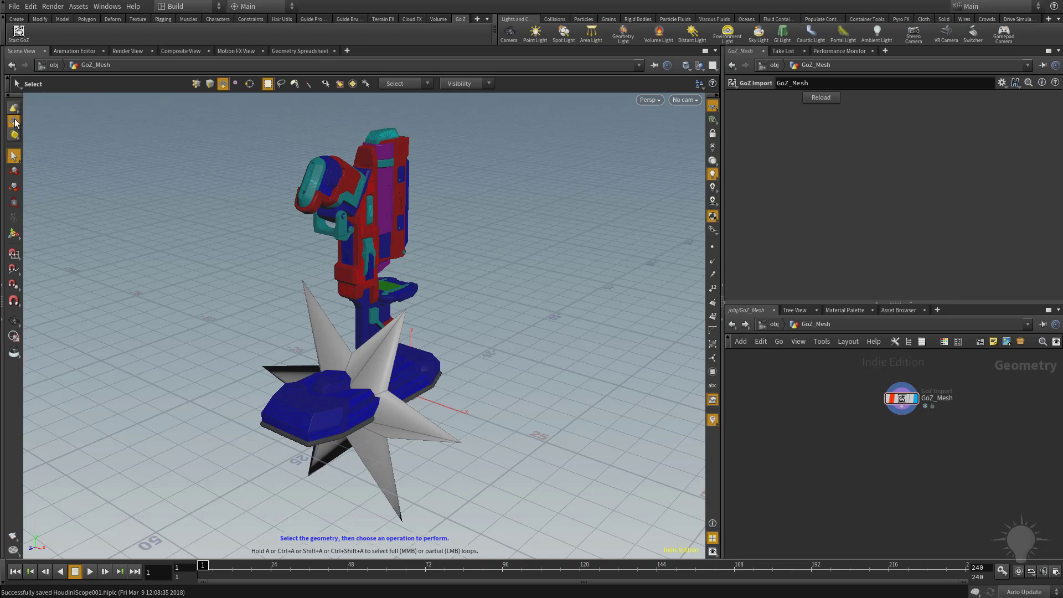
left_click(13, 123)
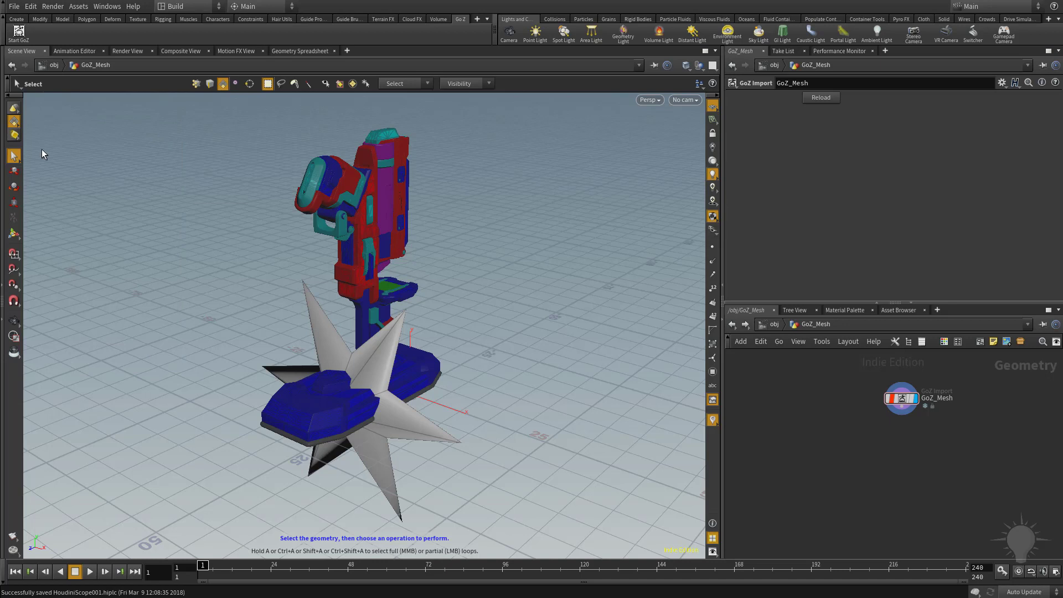
left_click(404, 84)
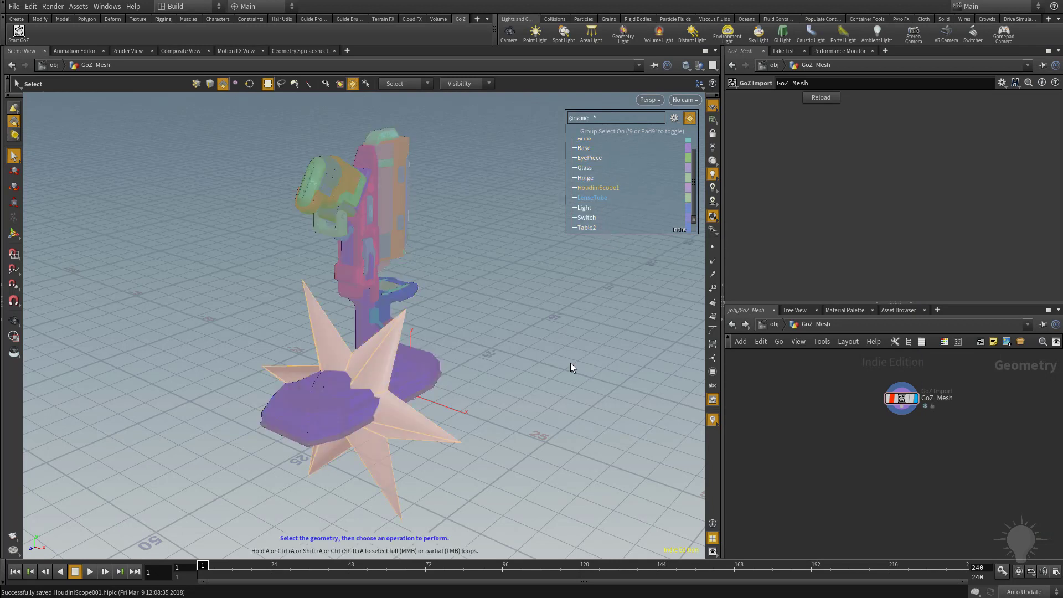
left_click(591, 197)
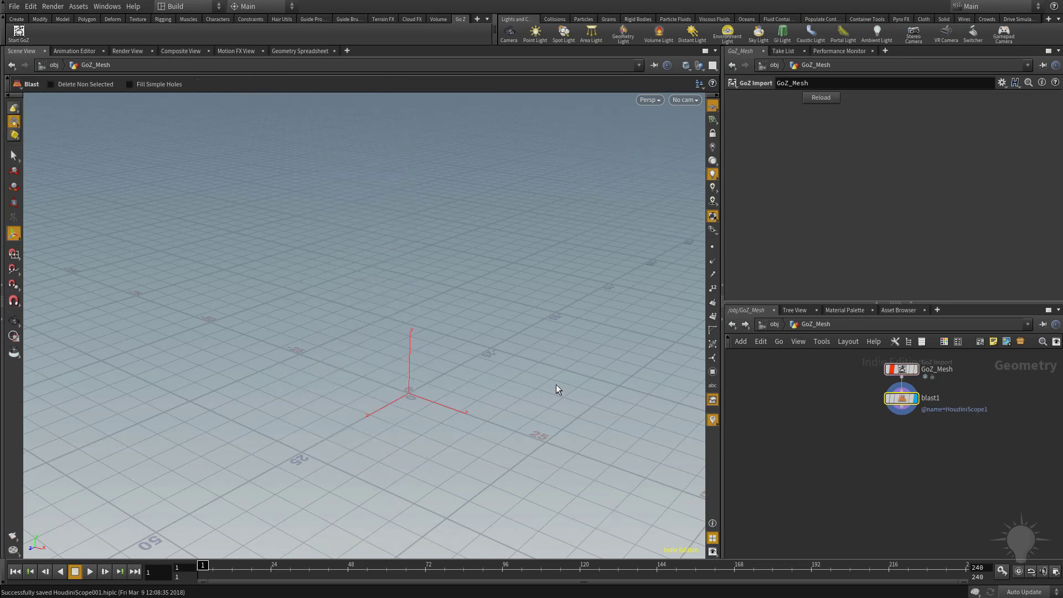
left_click(930, 398)
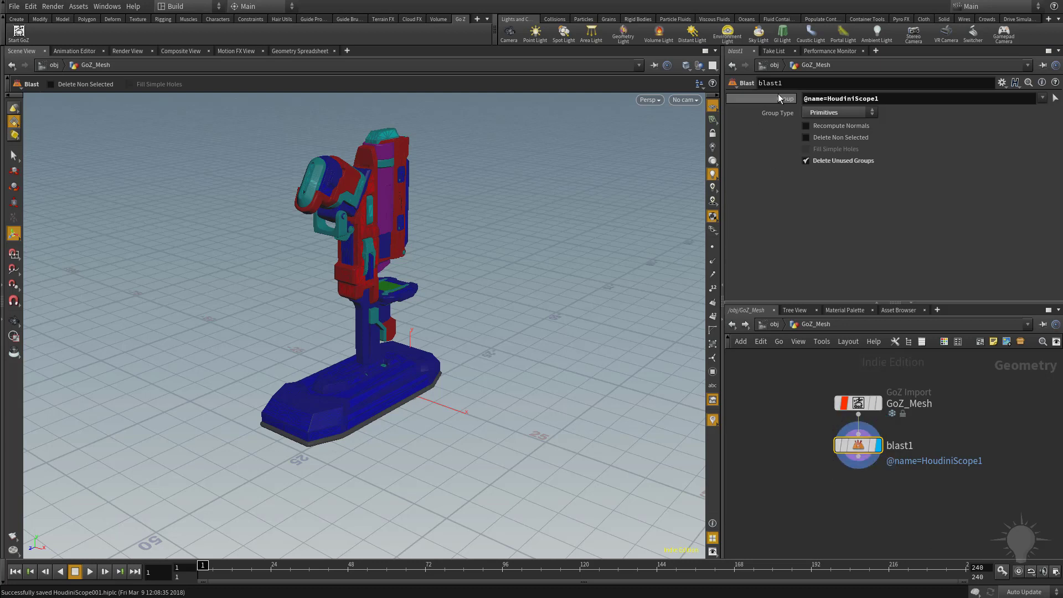
mouse_move(906, 138)
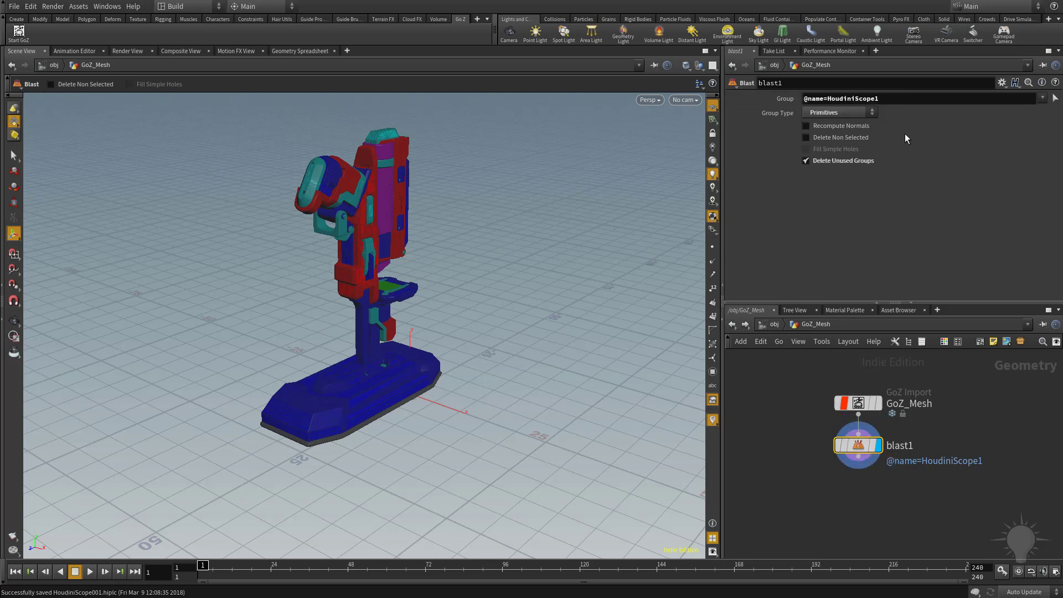
mouse_move(934, 196)
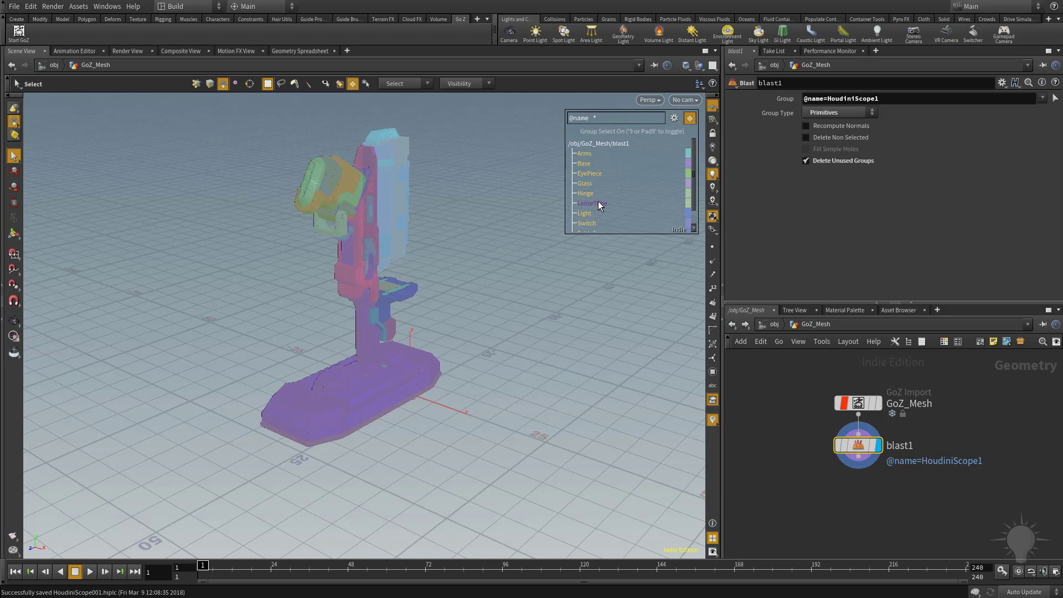
left_click(591, 203)
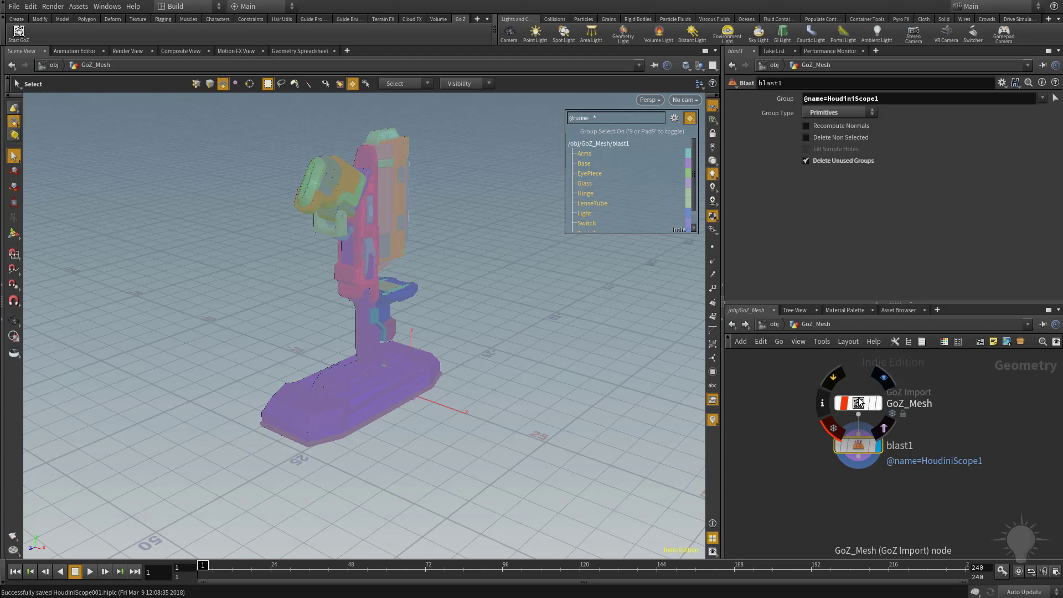
left_click(857, 402)
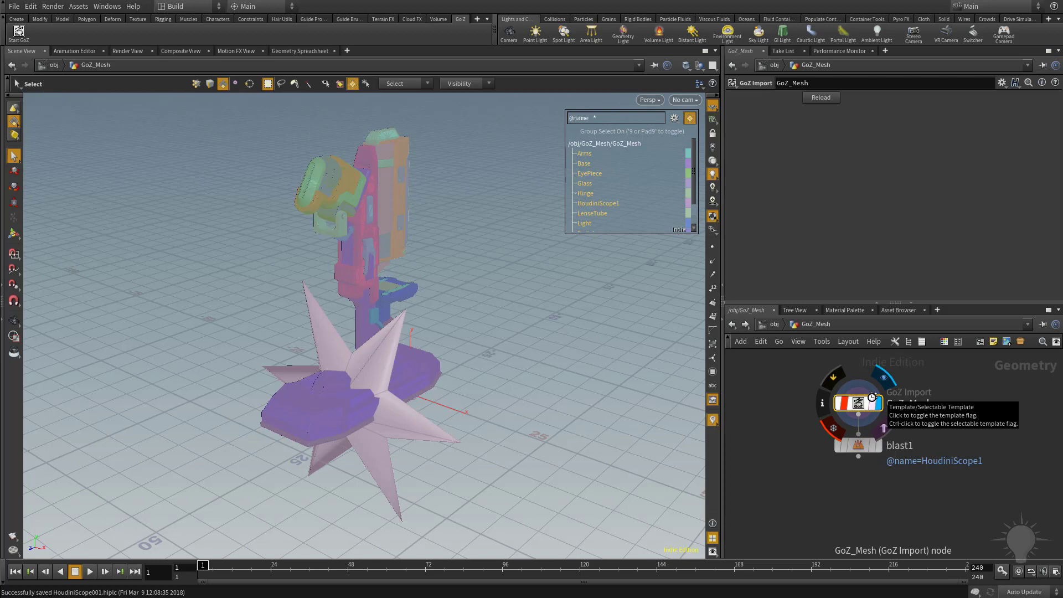
mouse_move(796, 393)
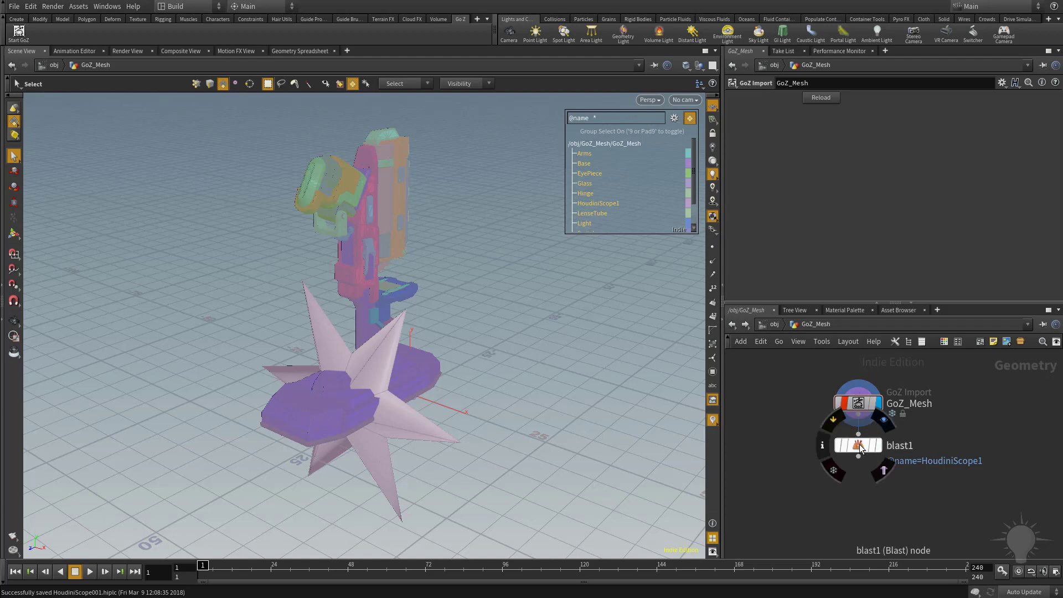
left_click(858, 445)
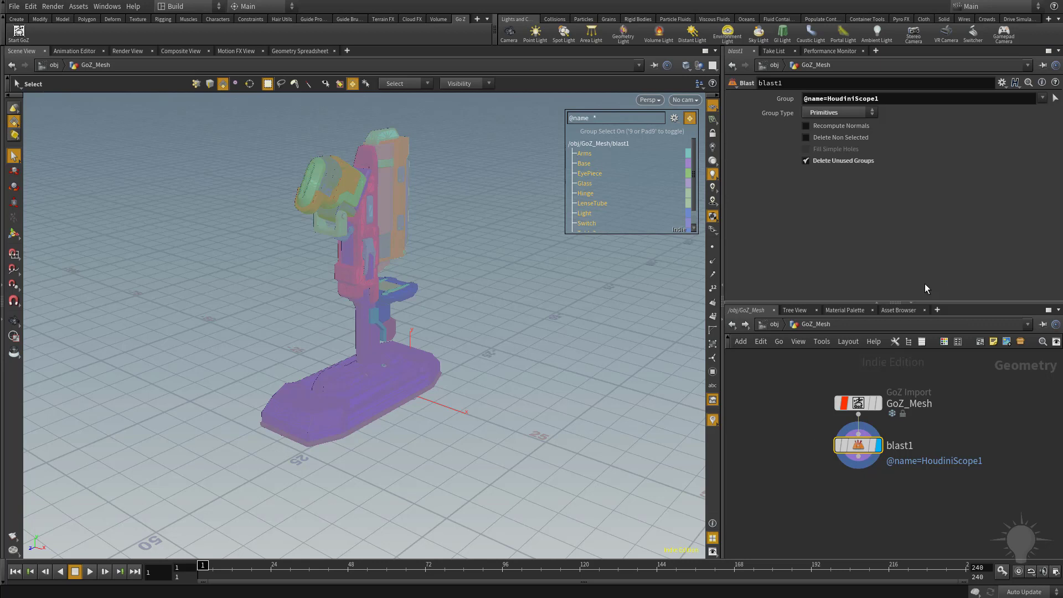
left_click(1046, 99)
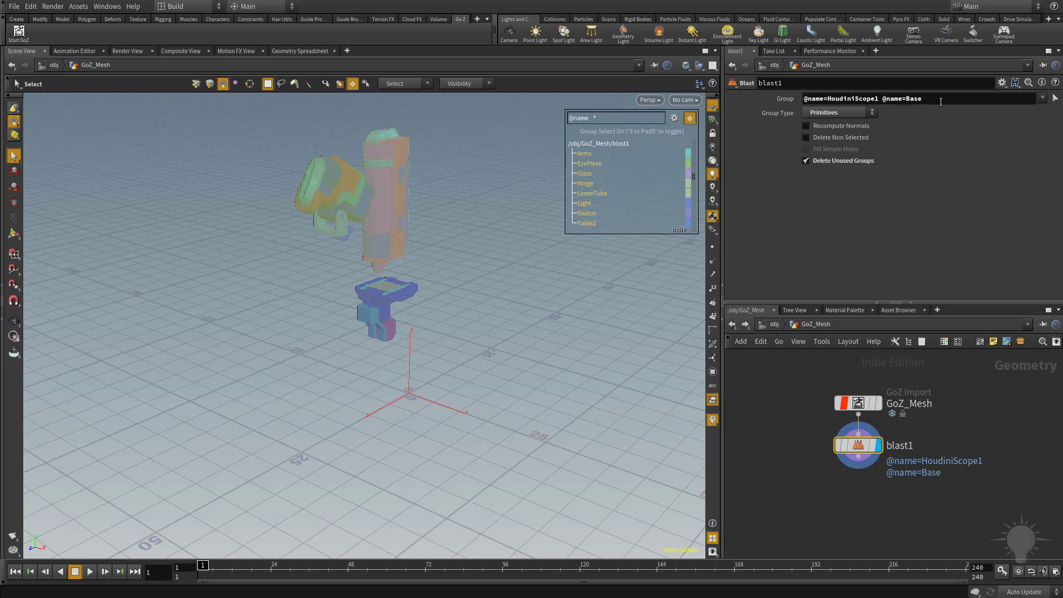
double_click(900, 98)
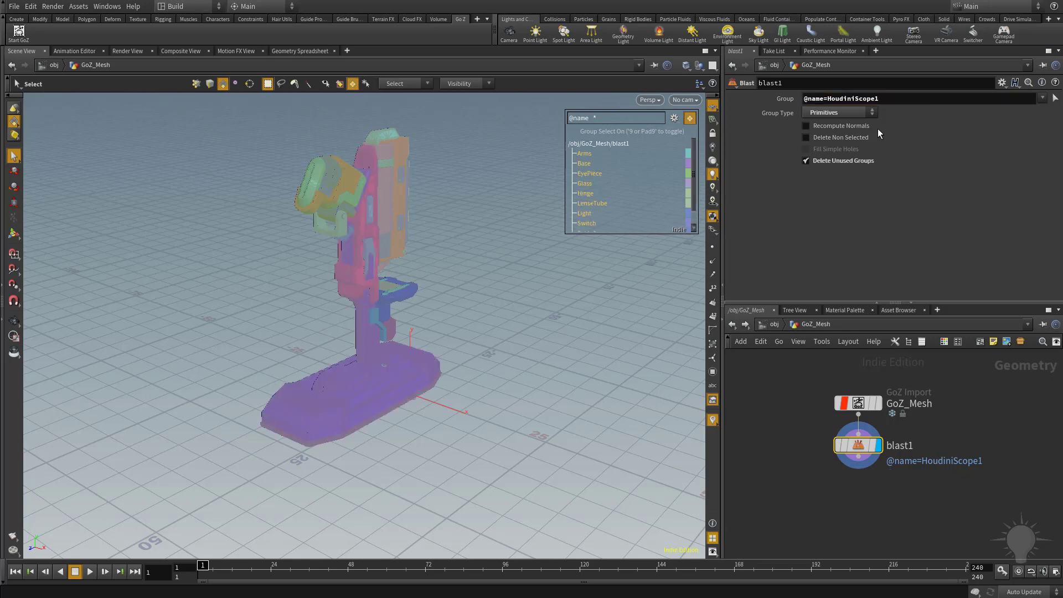
mouse_move(892, 255)
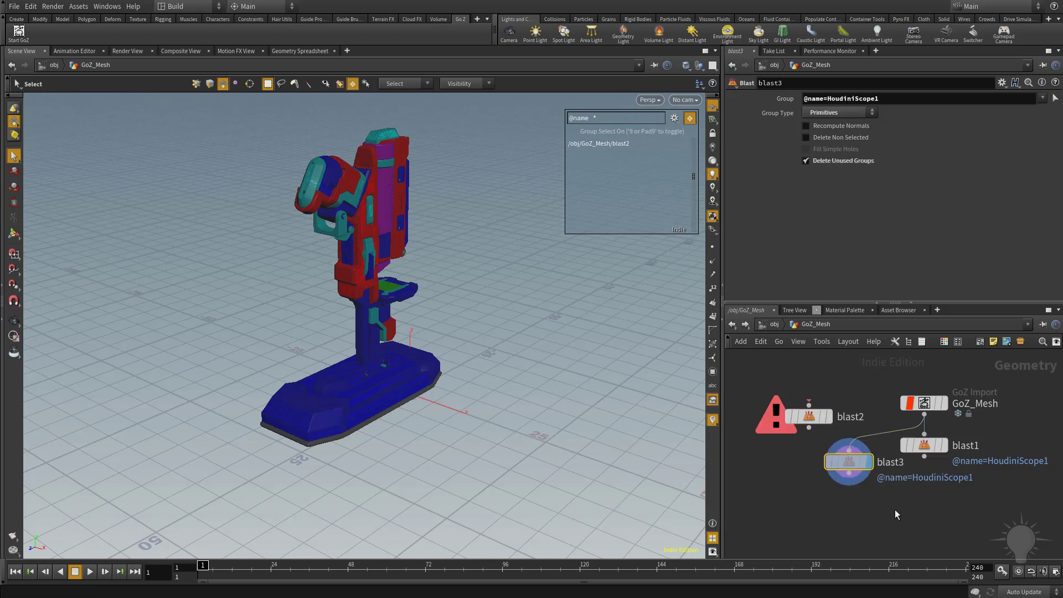
Wire blast3 to GoZ_Mesh's output and list its available groups
left_click(807, 416)
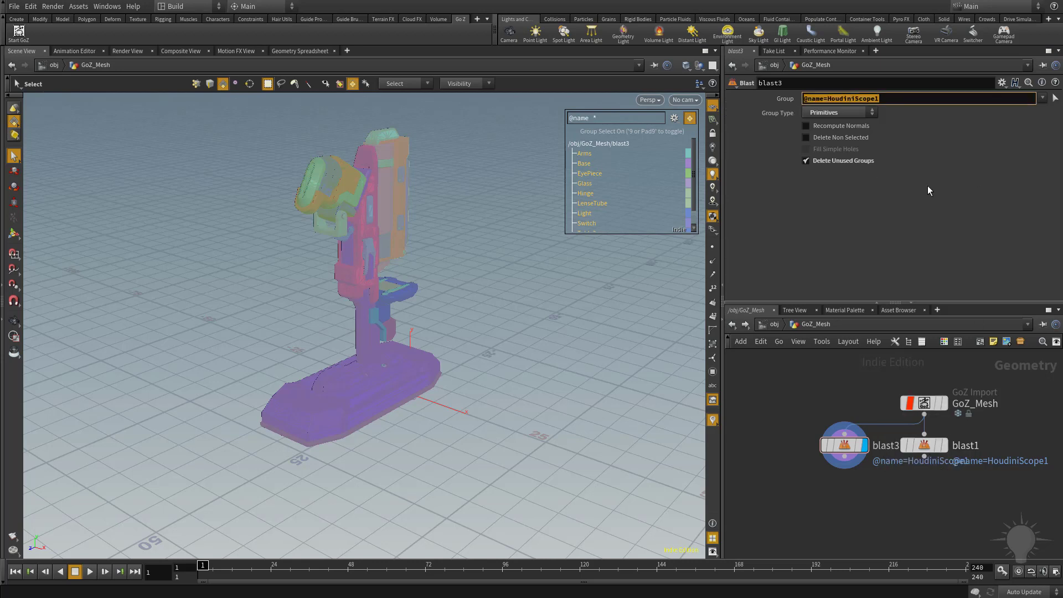
left_click(1044, 99)
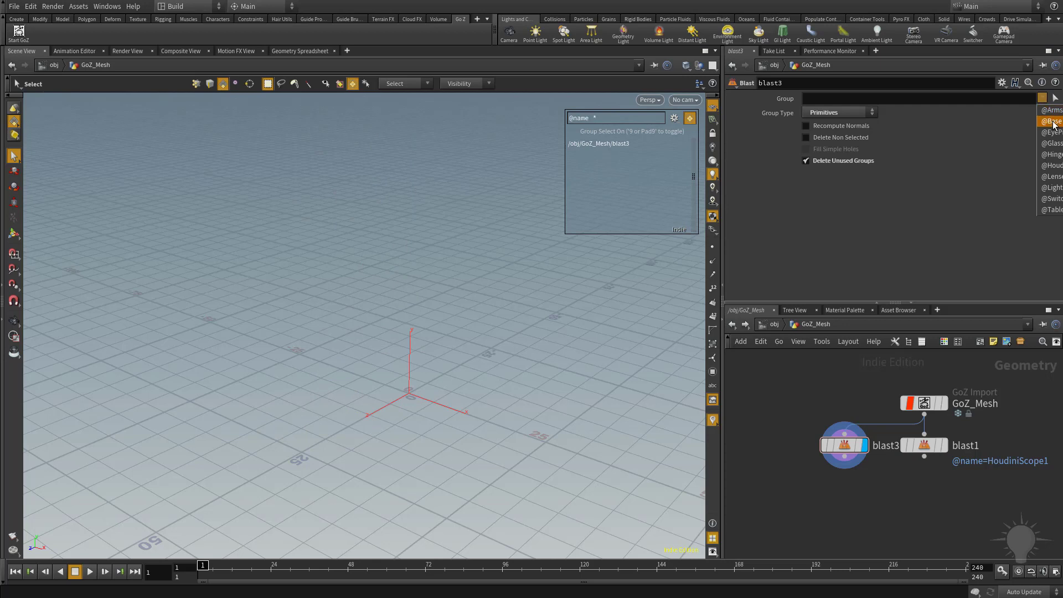
left_click(1051, 122)
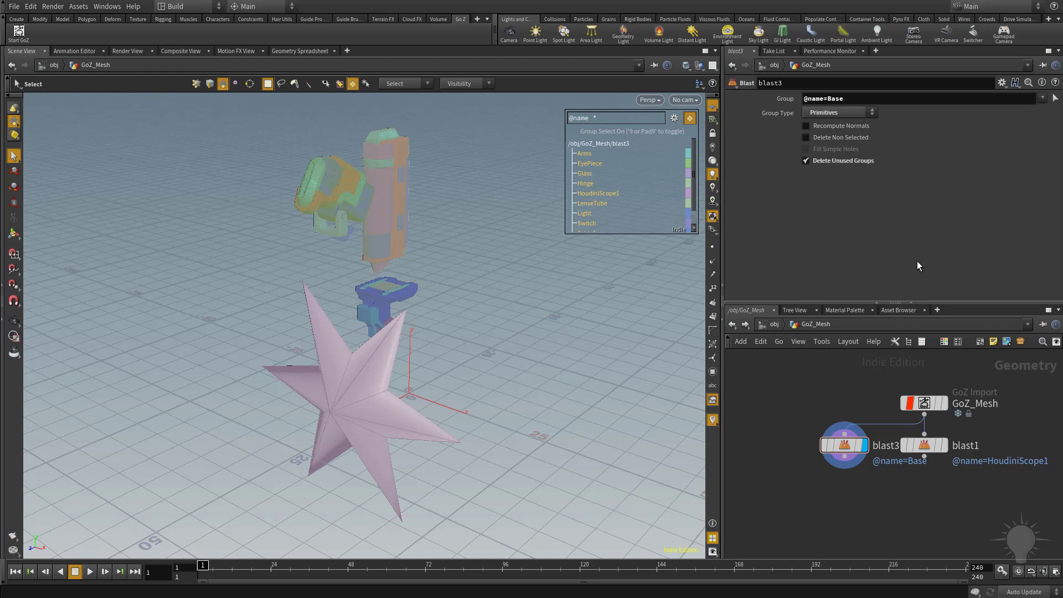
left_click(923, 402)
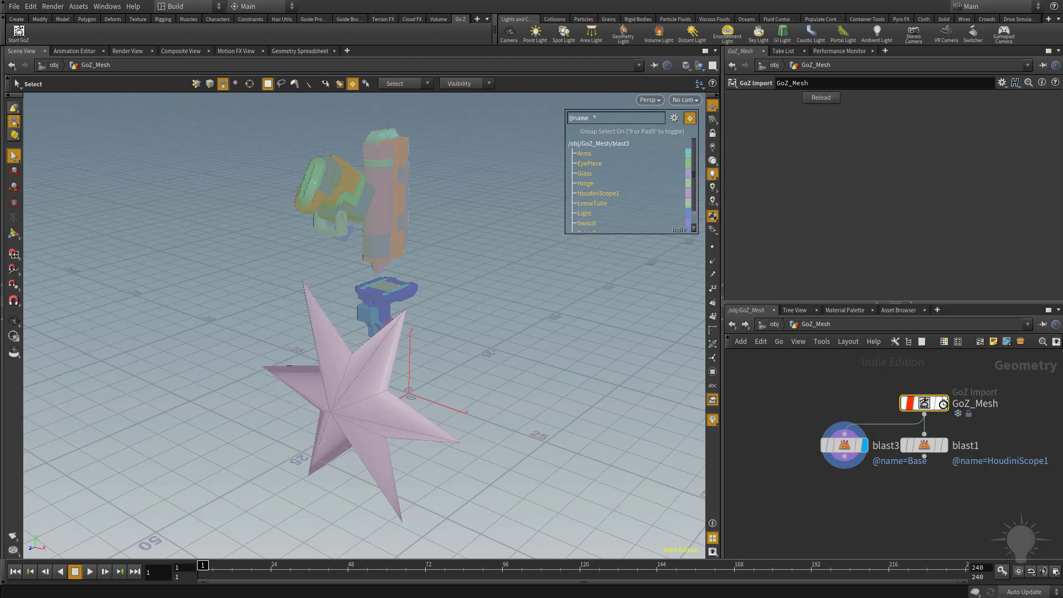
left_click(924, 403)
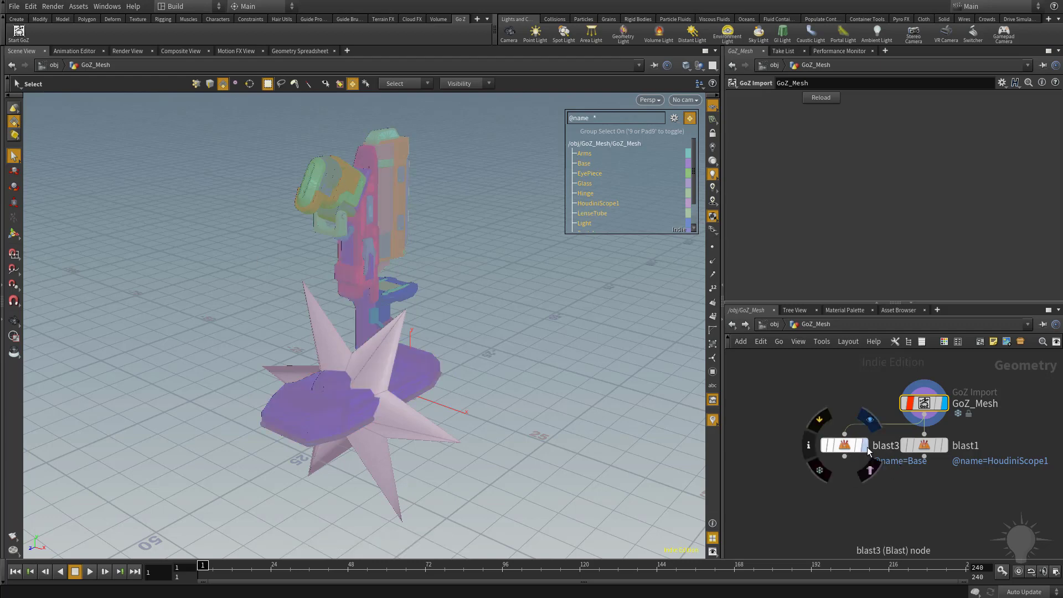
left_click(845, 445)
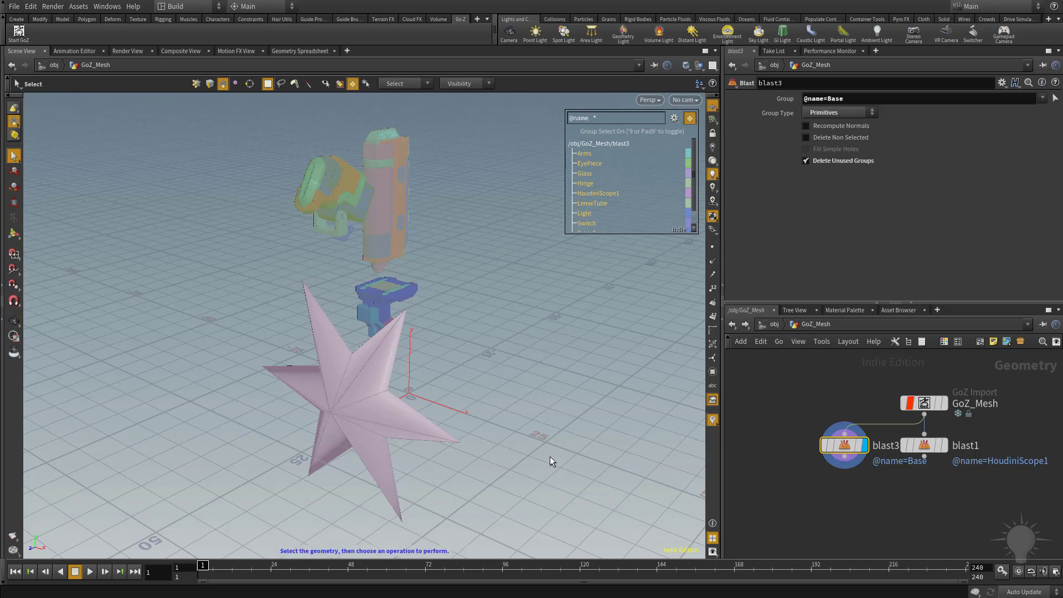
mouse_move(872, 248)
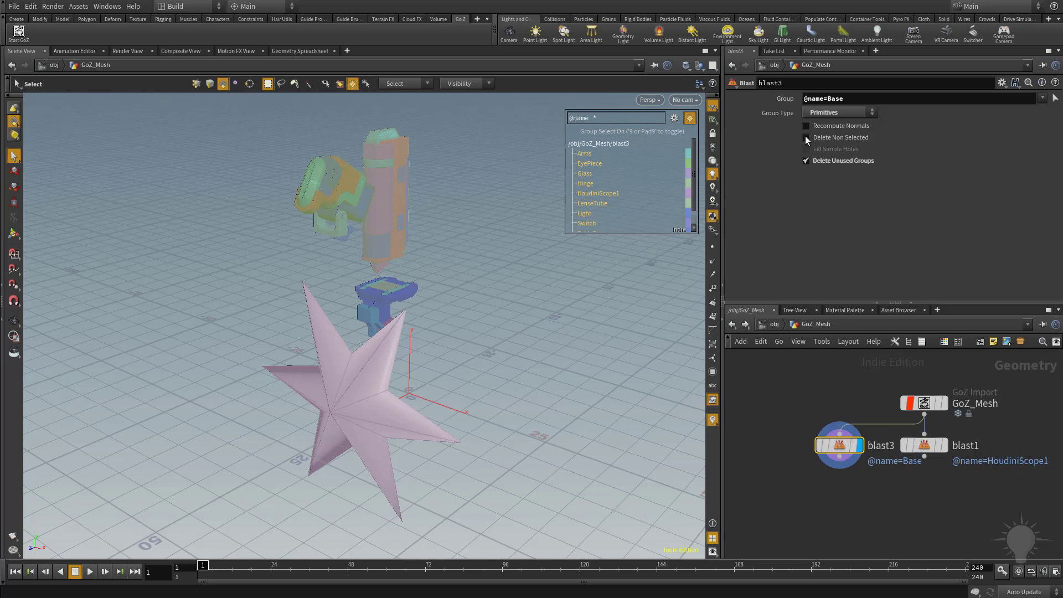
left_click(805, 137)
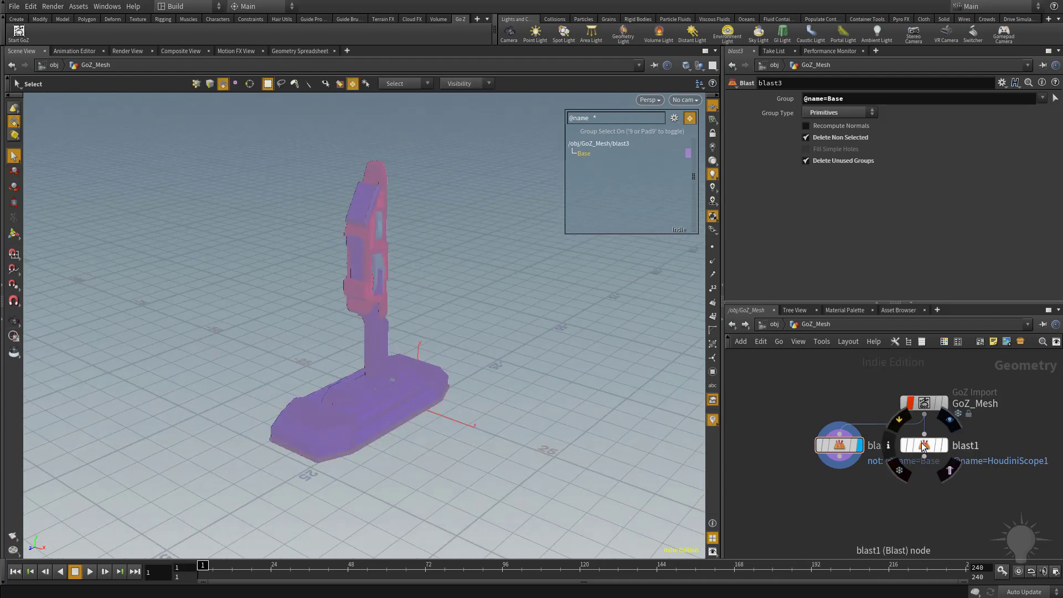
left_click(923, 445)
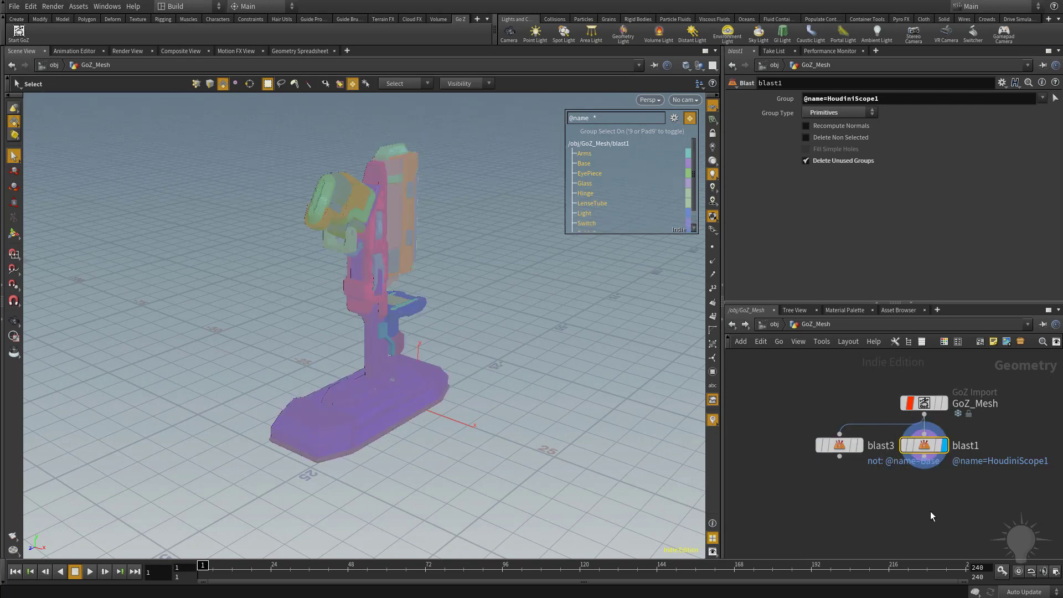
left_click(1045, 98)
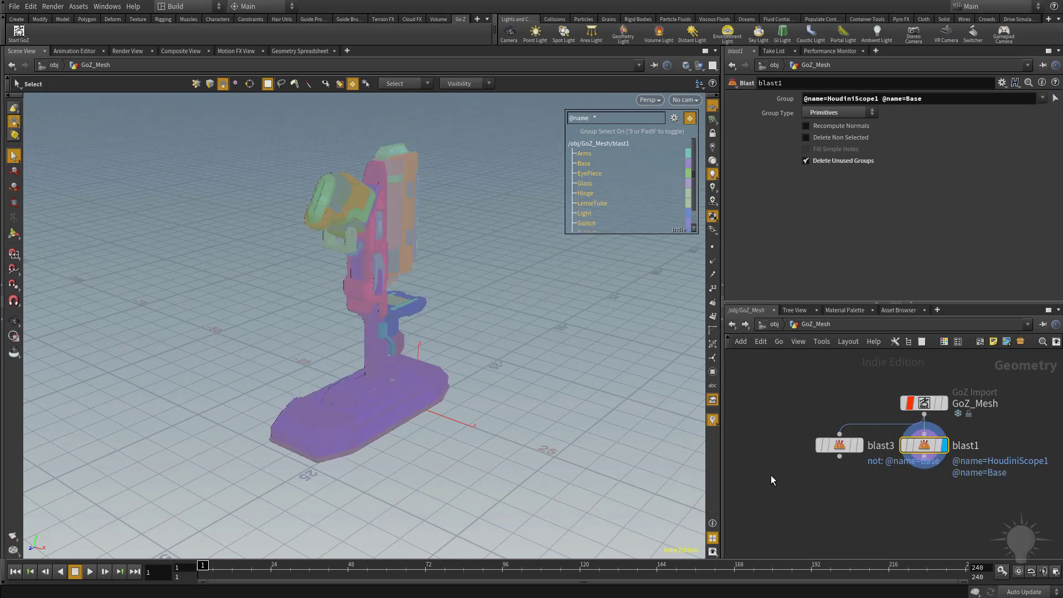
left_click(838, 444)
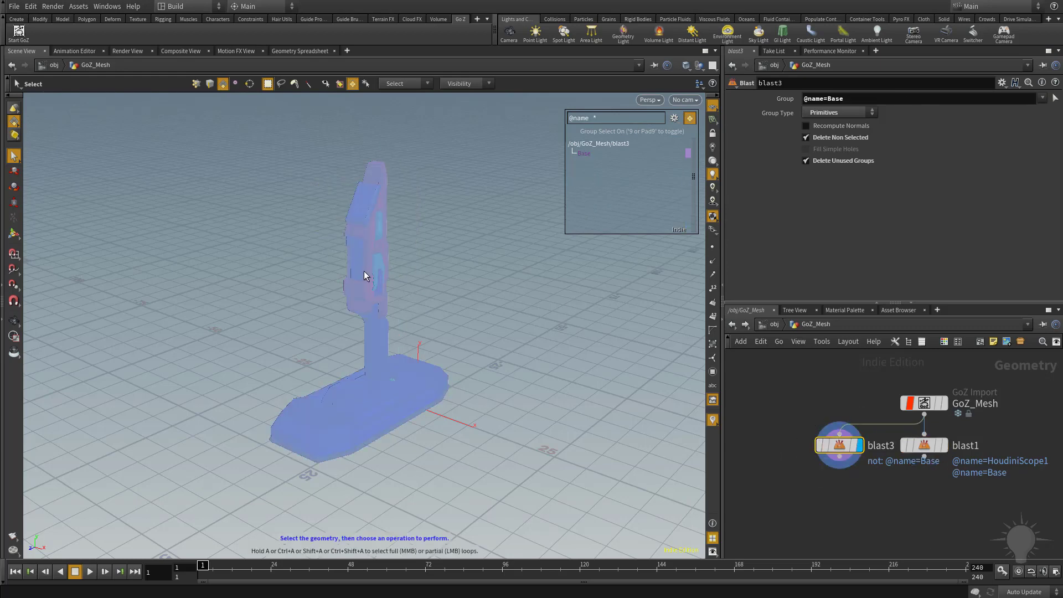
left_click(921, 444)
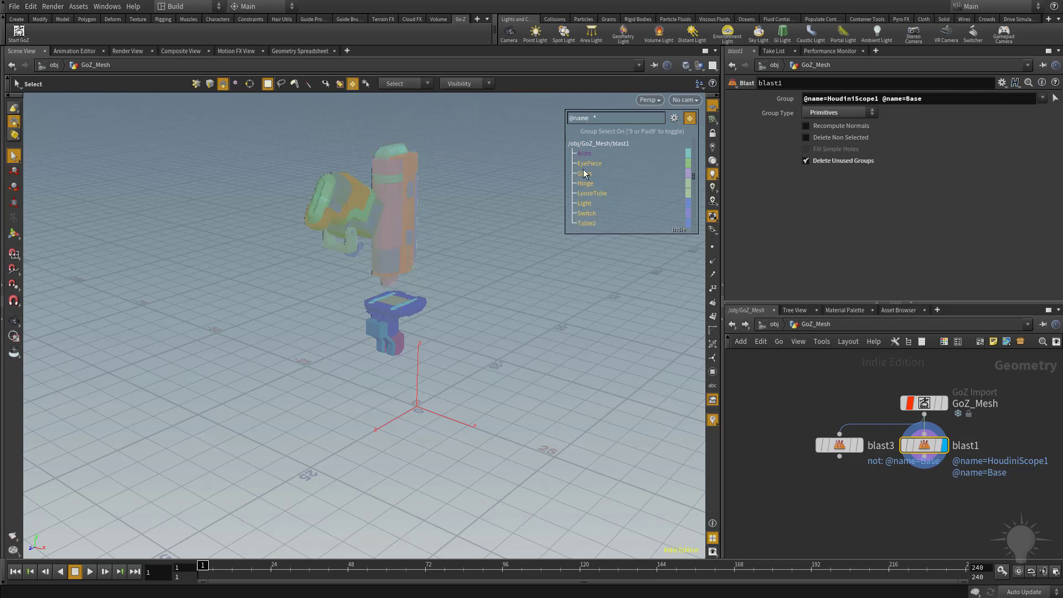
Open a Geometry Spreadsheet for blast1 showing primitive name and polygroup attributes
right_click(924, 444)
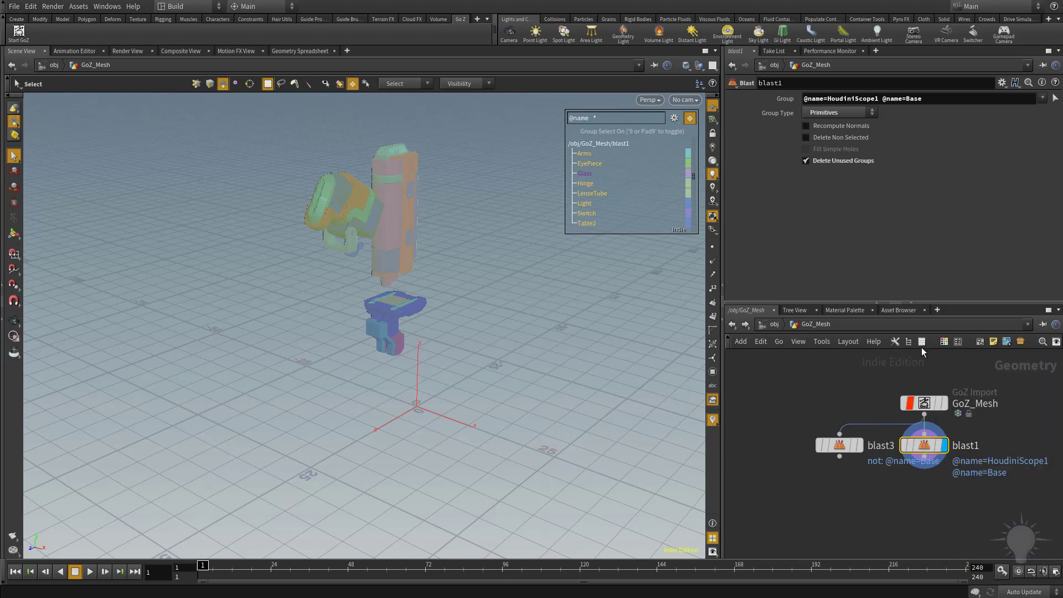
left_click(937, 310)
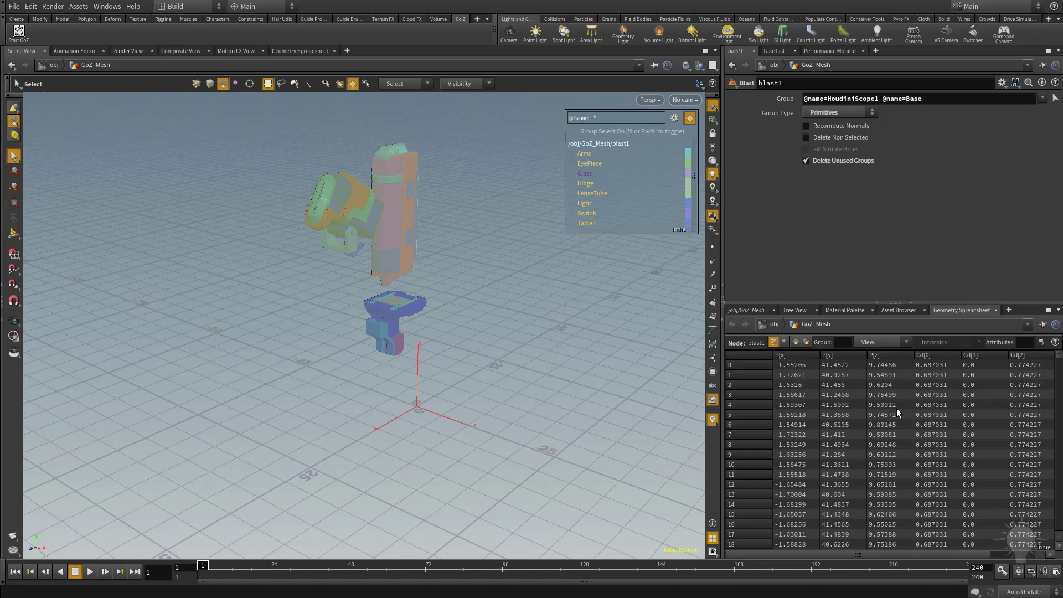
mouse_move(952, 401)
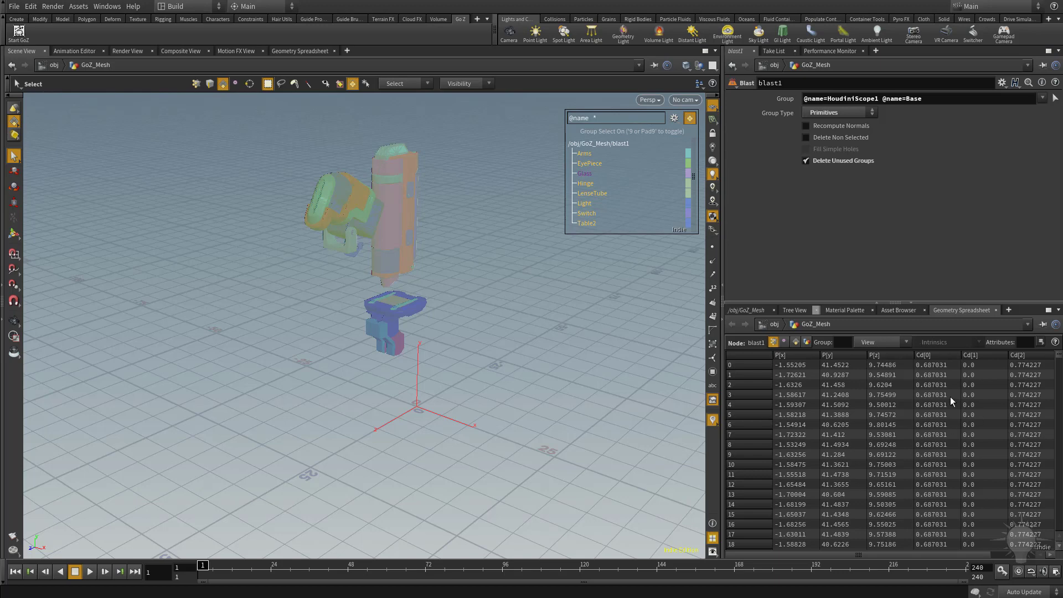
mouse_move(856, 405)
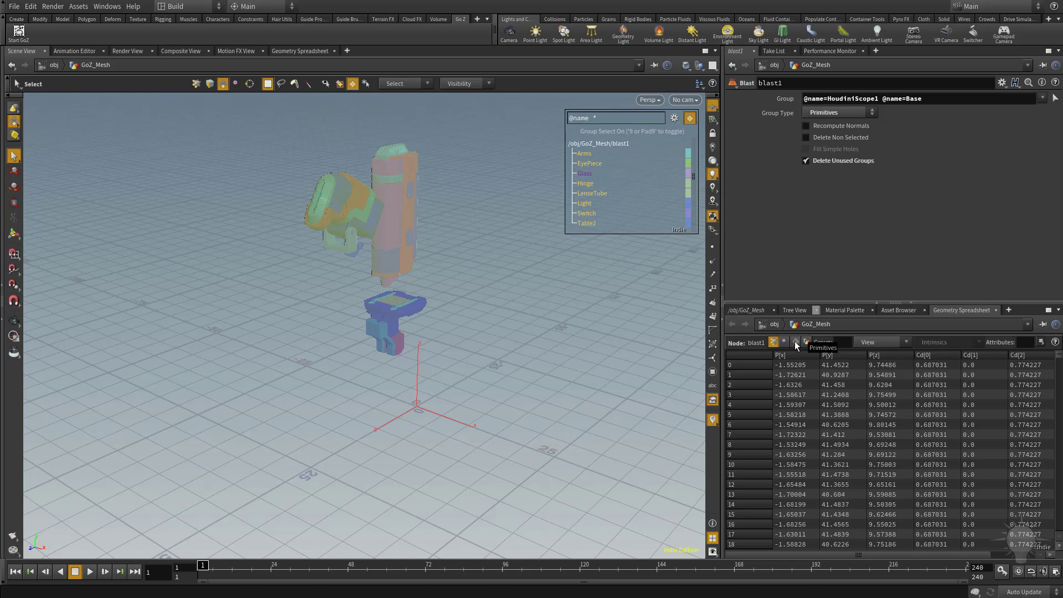
left_click(794, 342)
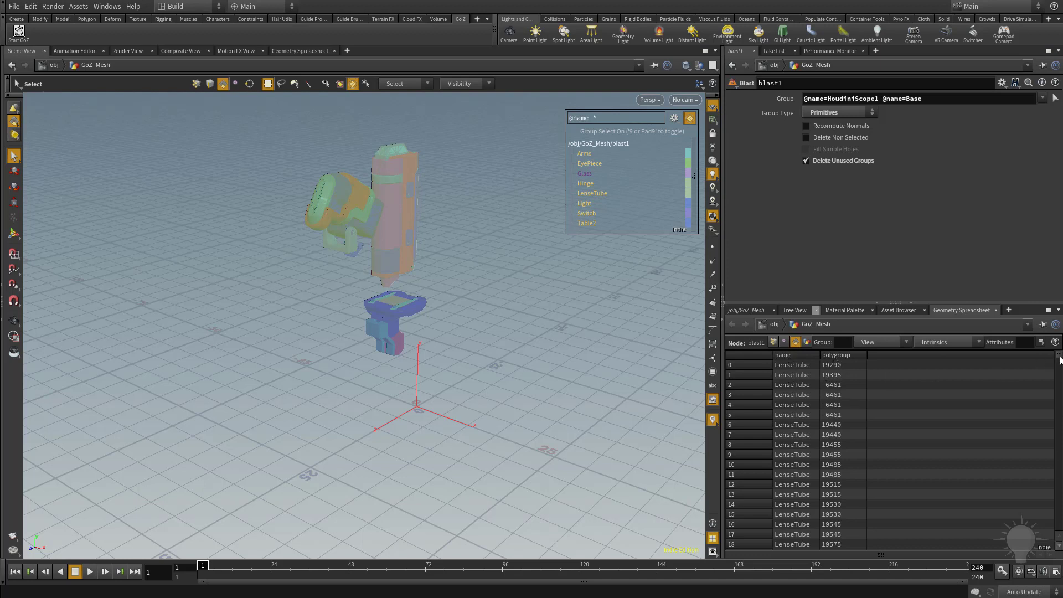
scroll("down", 3)
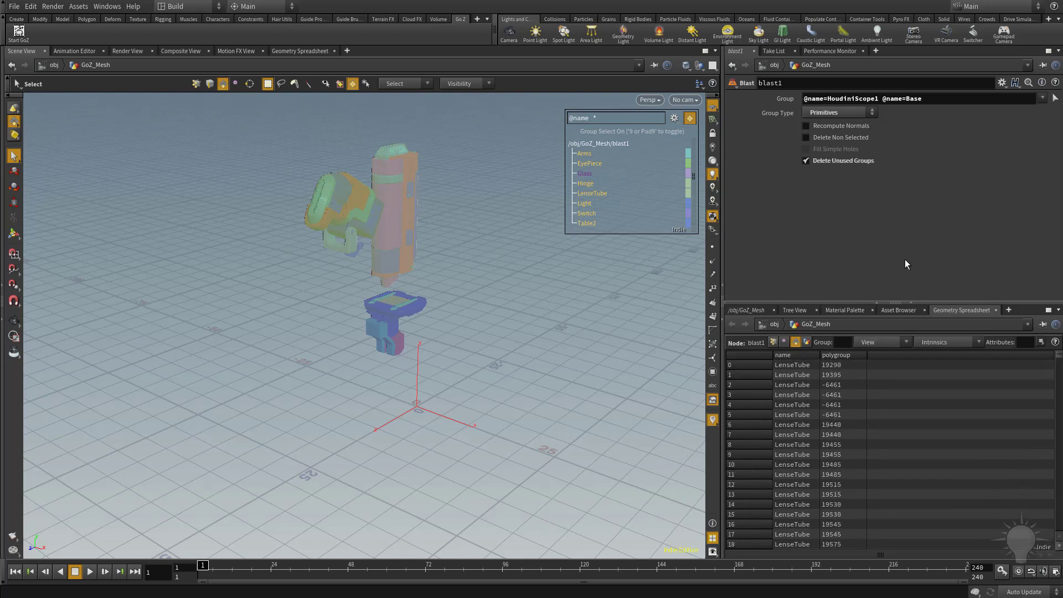
mouse_move(996, 315)
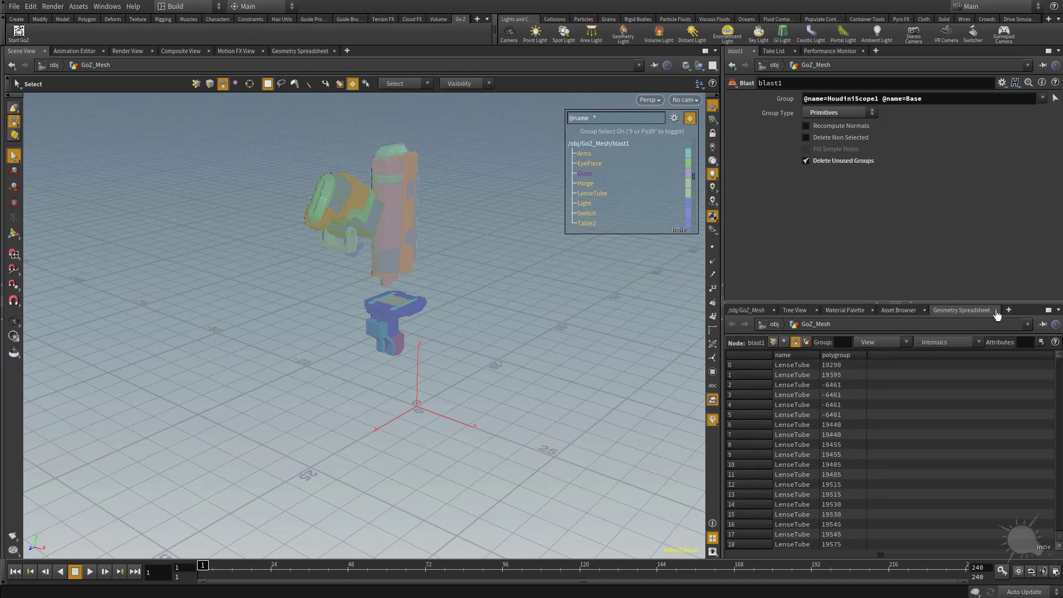